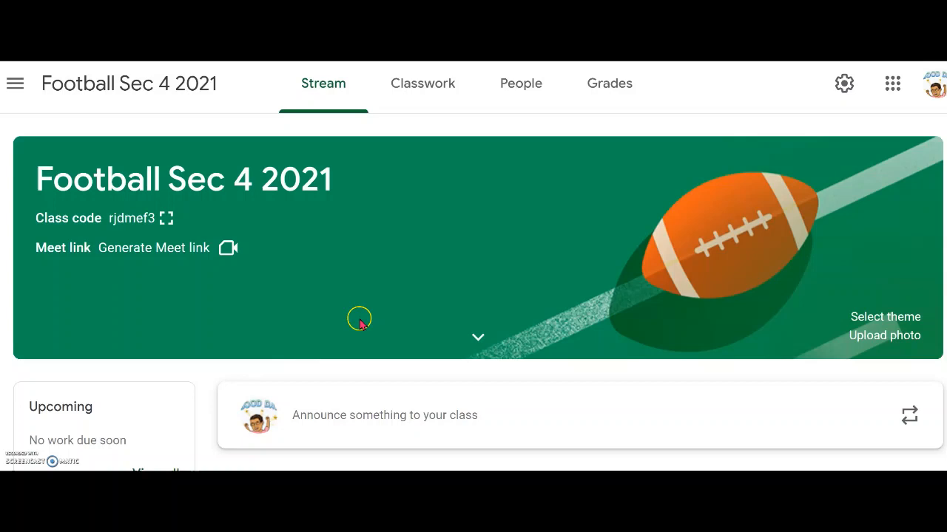
pyautogui.moveTo(396, 242)
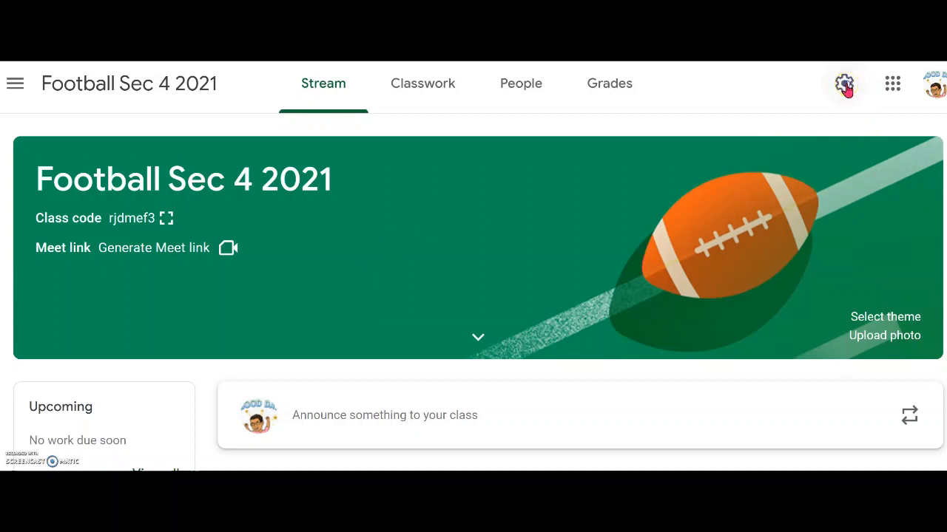
# Reach the General settings of Football Sec 4 2021 showing the turned-on invite link
pyautogui.click(844, 83)
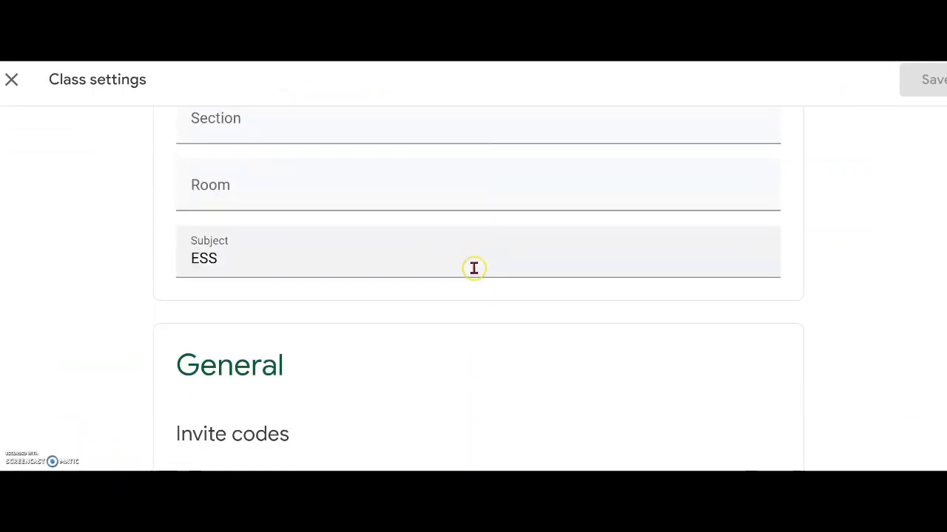
pyautogui.scroll(-3)
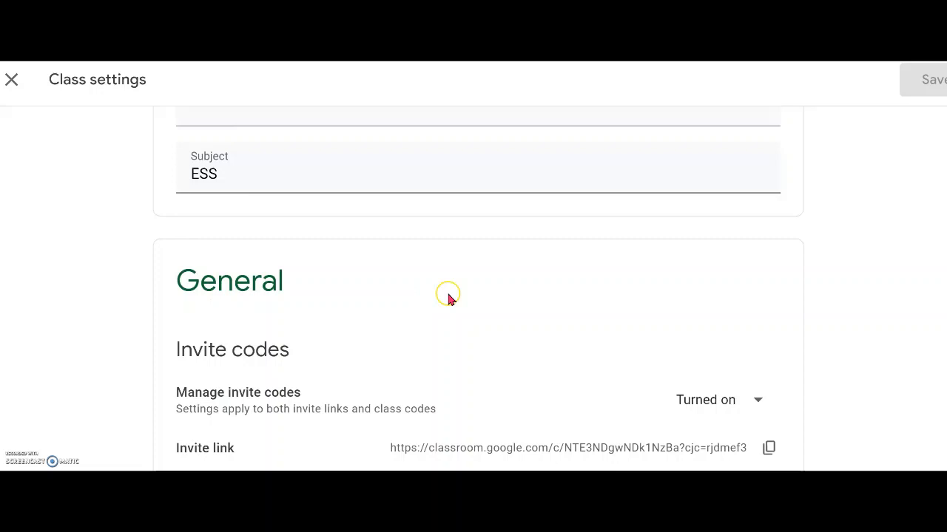
pyautogui.scroll(-3)
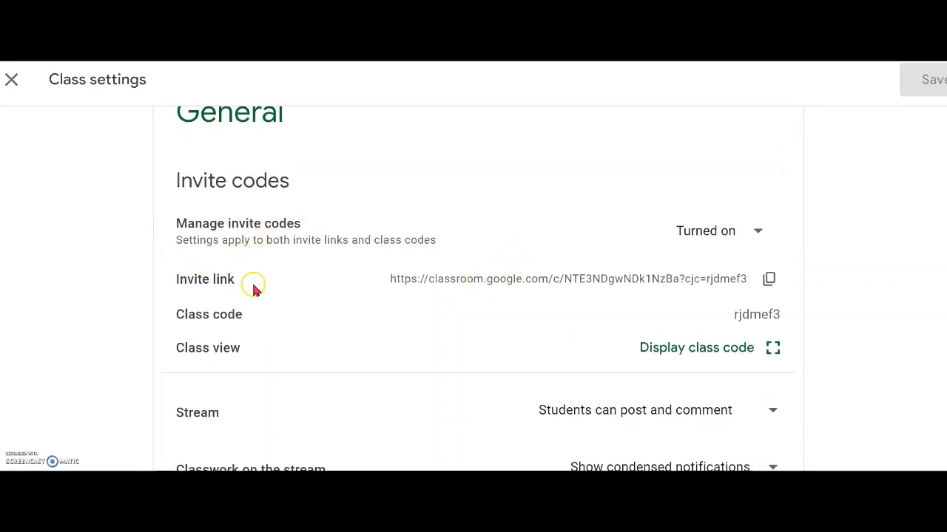
pyautogui.moveTo(229, 295)
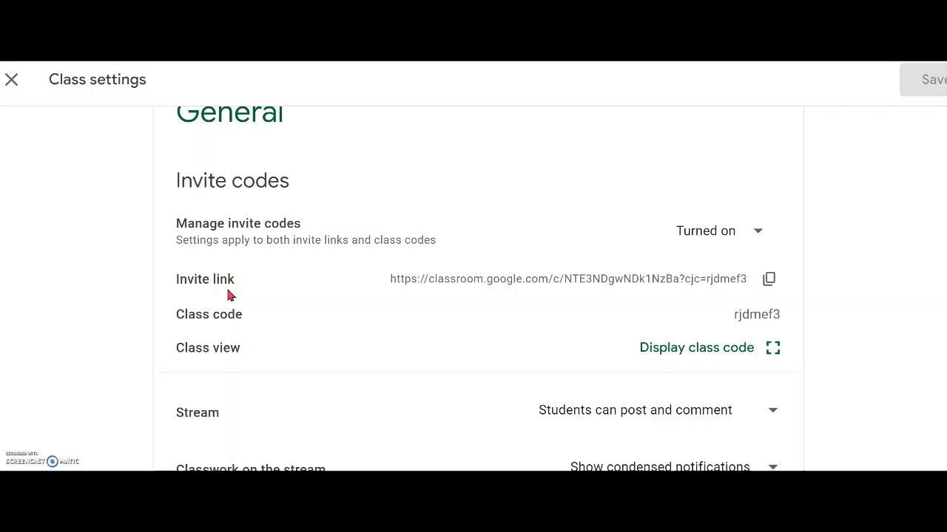
pyautogui.click(240, 289)
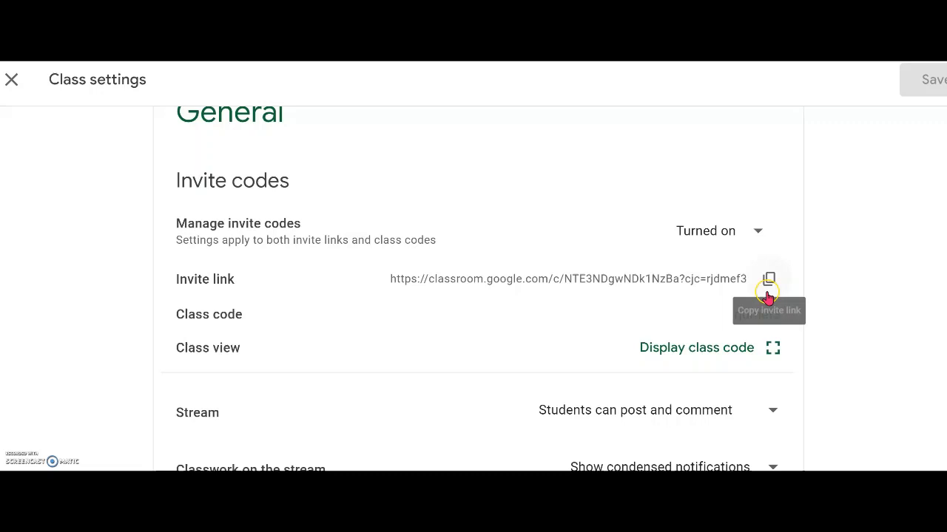
# Copy the class invite link to the clipboard from Class settings
pyautogui.click(769, 278)
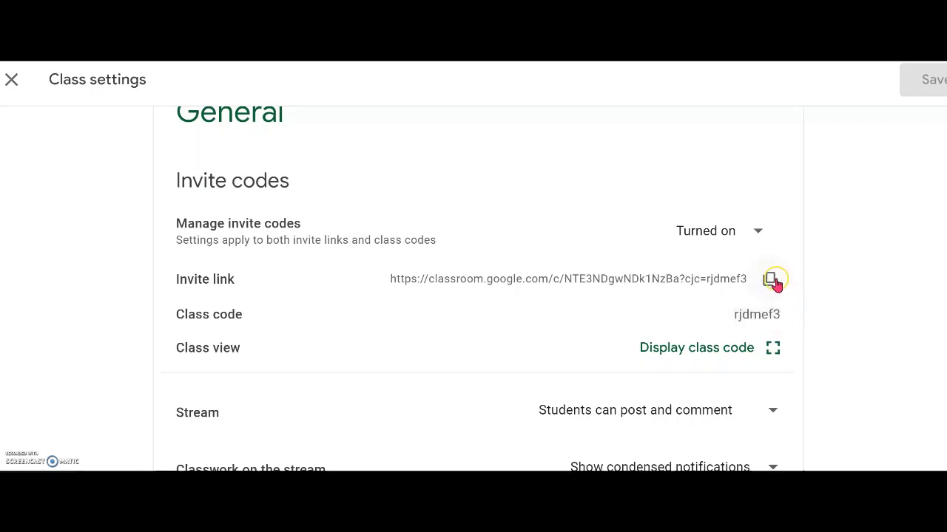
pyautogui.click(772, 280)
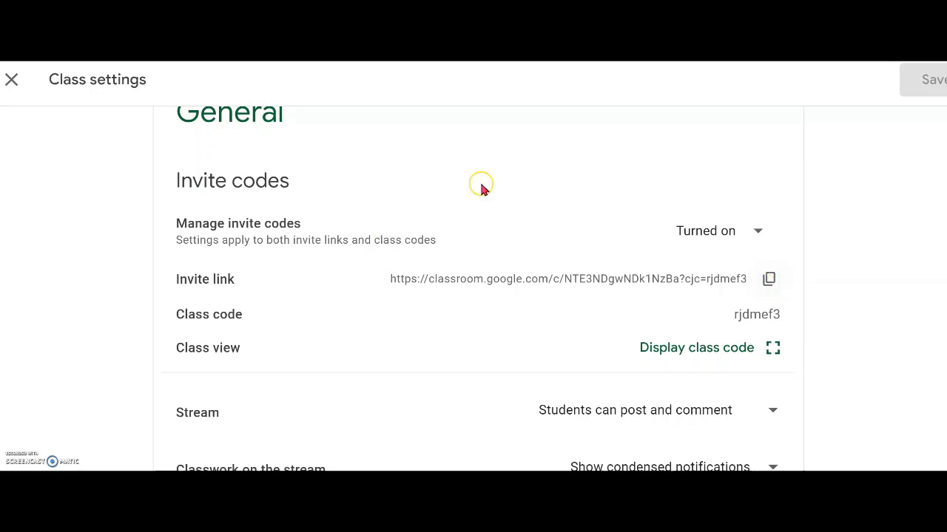
pyautogui.moveTo(810, 145)
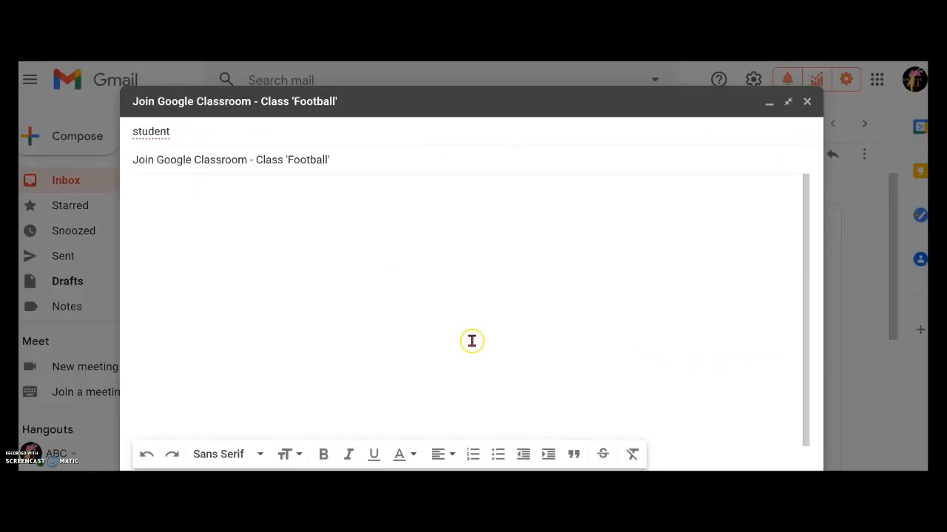
pyautogui.moveTo(337, 252)
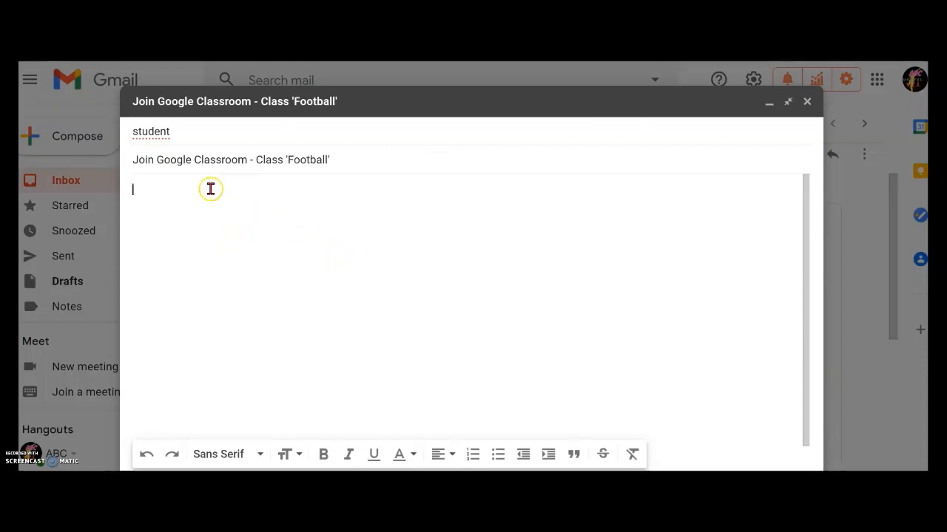
# Paste the invite link into the draft body and add 'Click on this link above to join the Google Classroom class.'
pyautogui.rightClick(210, 189)
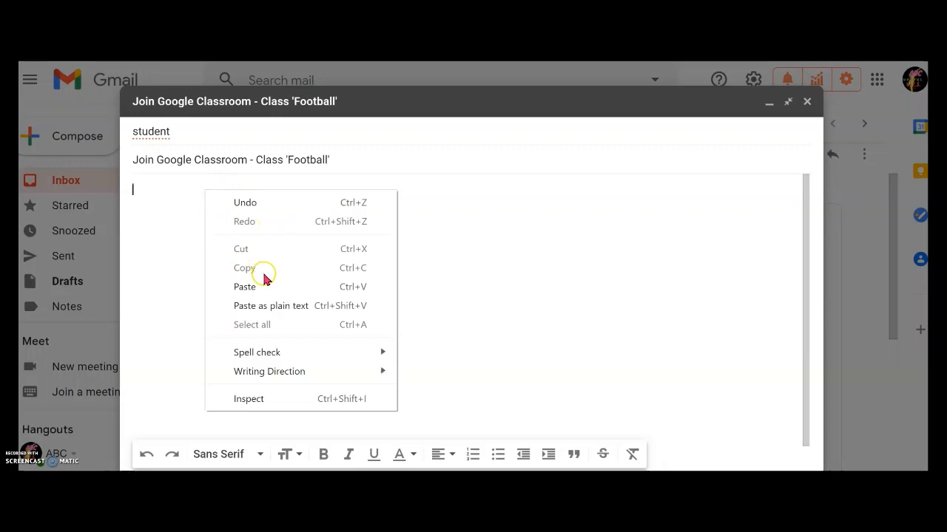
pyautogui.click(245, 287)
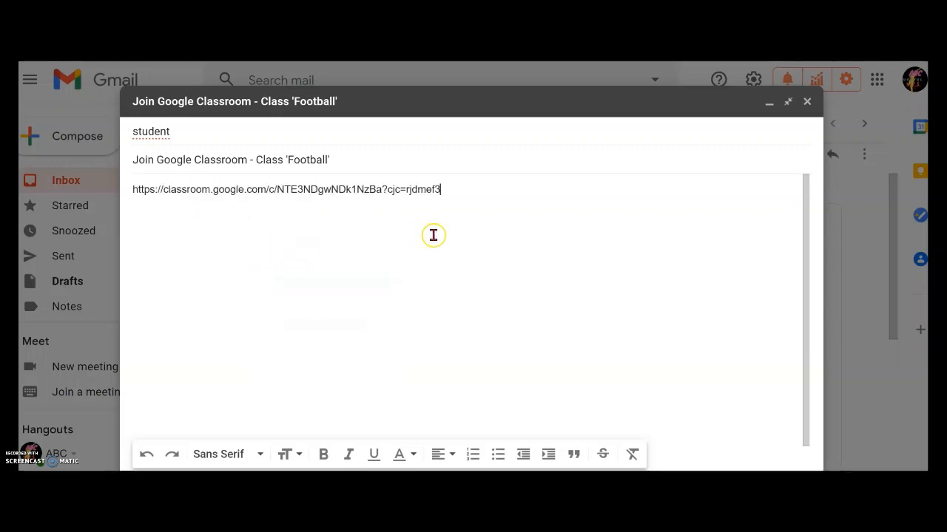
pyautogui.press('enter')
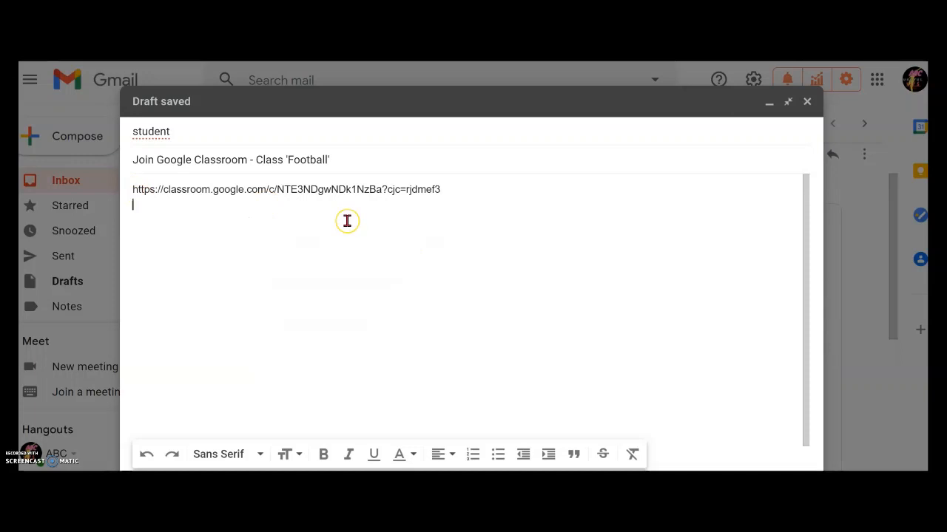
pyautogui.write('Click on this link above to join the Google Classroom class.')
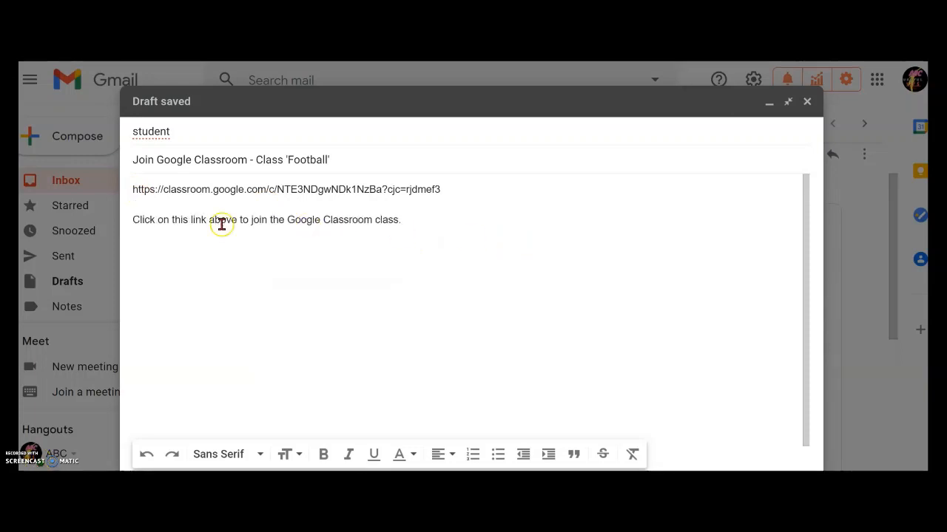